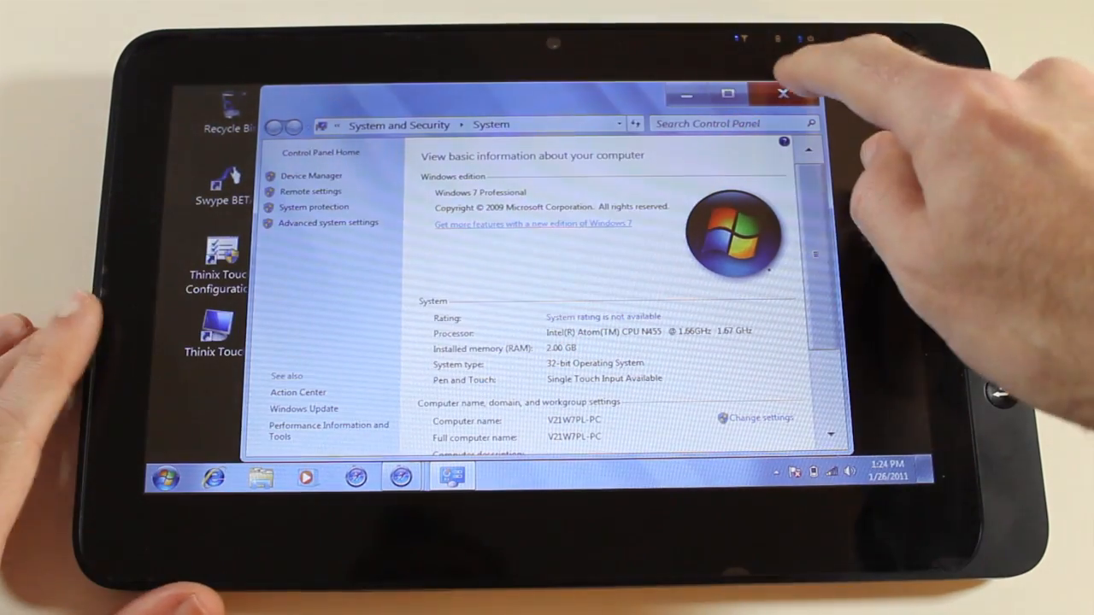
Close the System control panel window showing the computer's basic information.
click(782, 92)
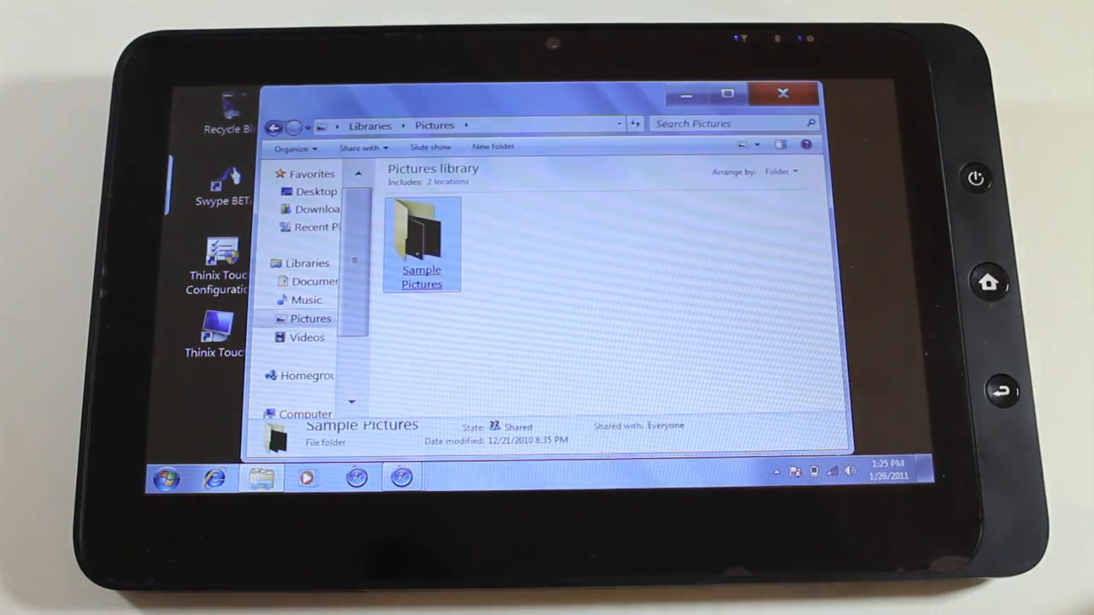
Open Sample Pictures in the Pictures library and view Penguins.jpg.
double_click(422, 244)
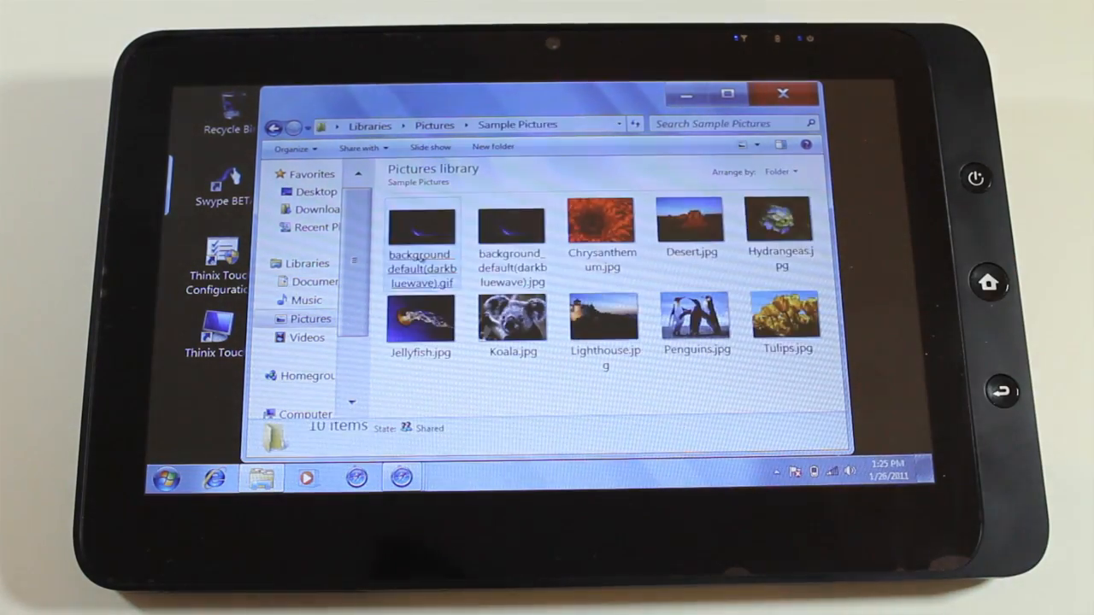
click(420, 227)
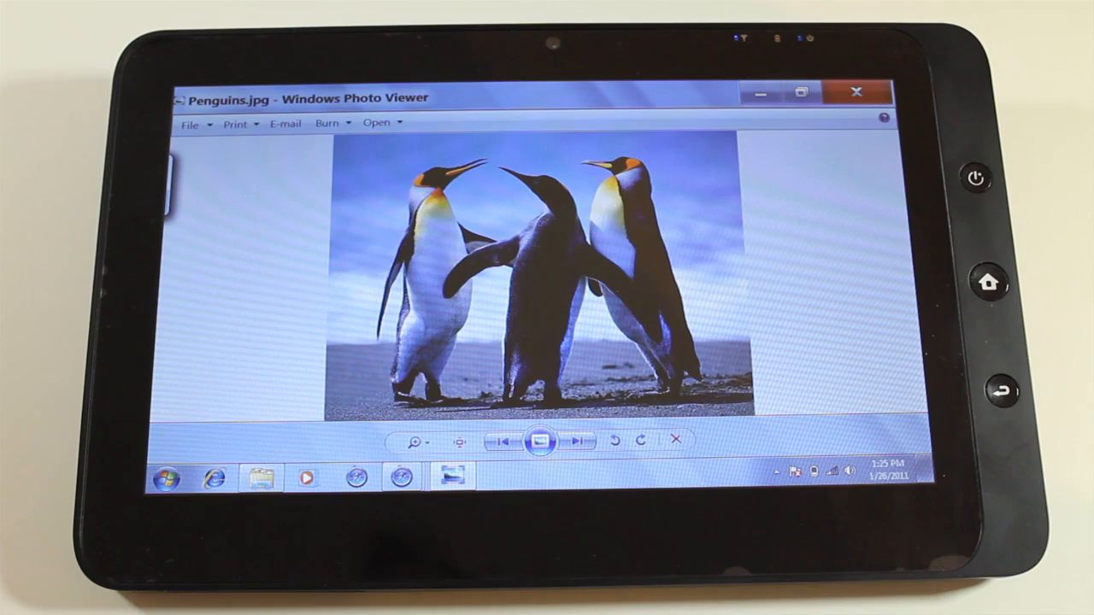
Step forward through the sample photos in Photo Viewer to Chrysanthemum.jpg.
click(579, 442)
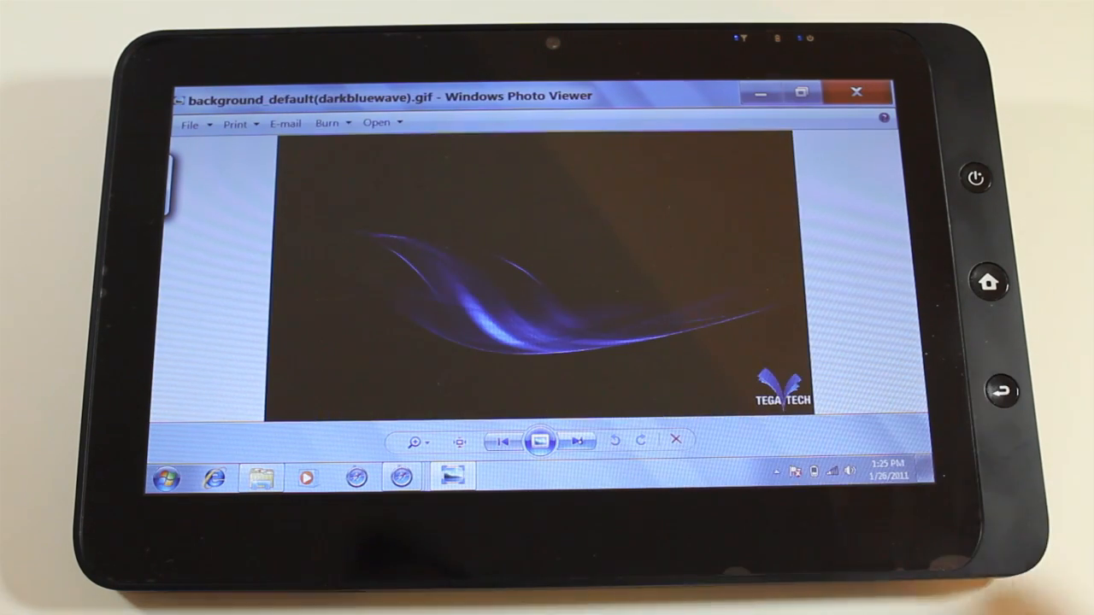
click(579, 441)
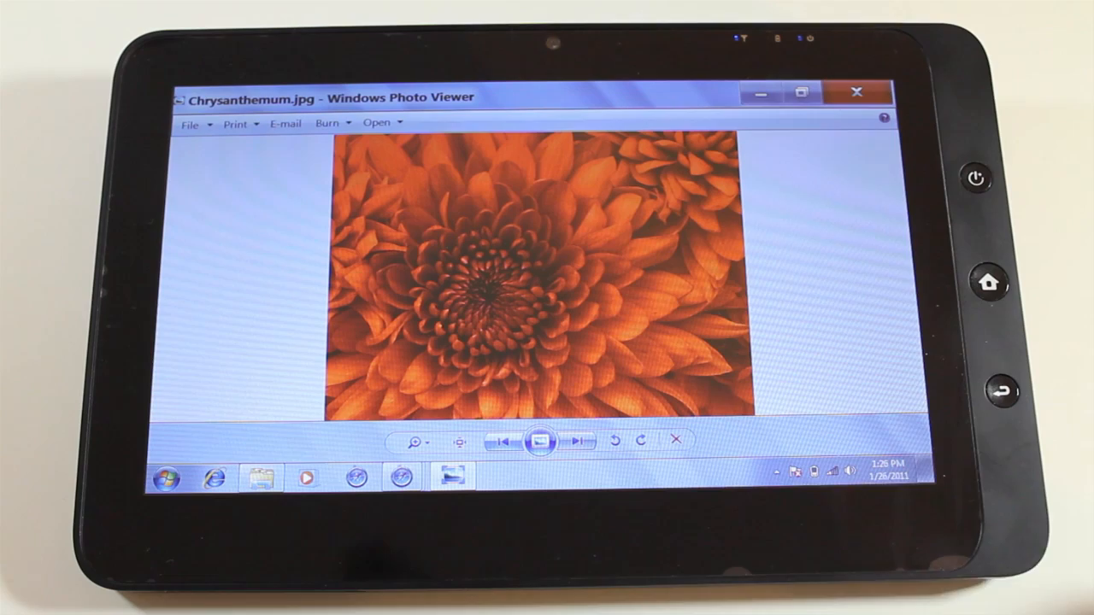
mouse_move(855, 94)
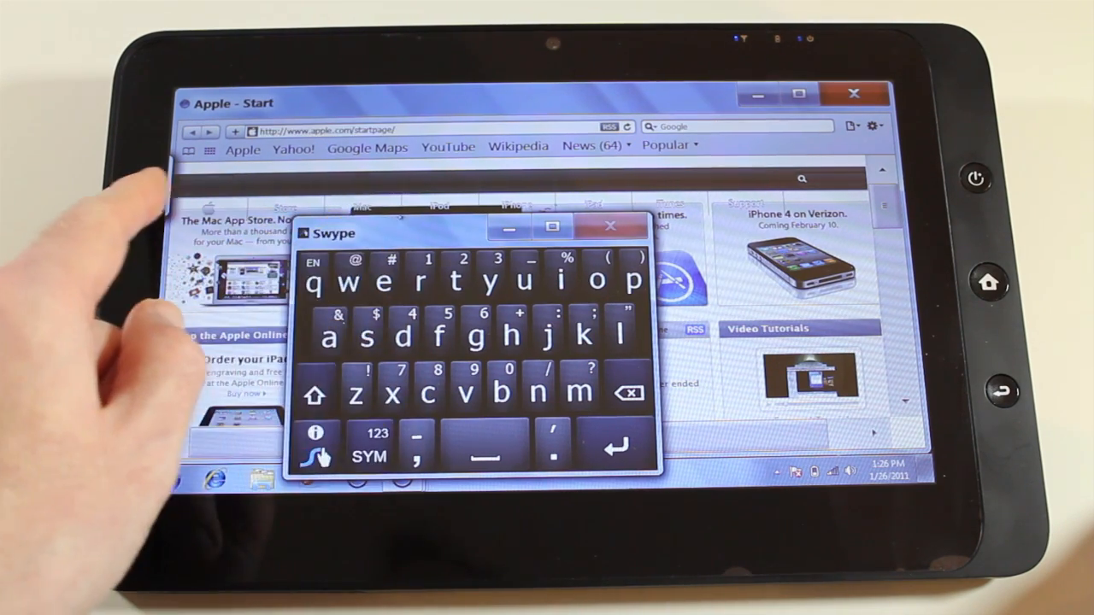
Swap Swype for the full on-screen keyboard, dismiss it, and close Safari.
click(609, 225)
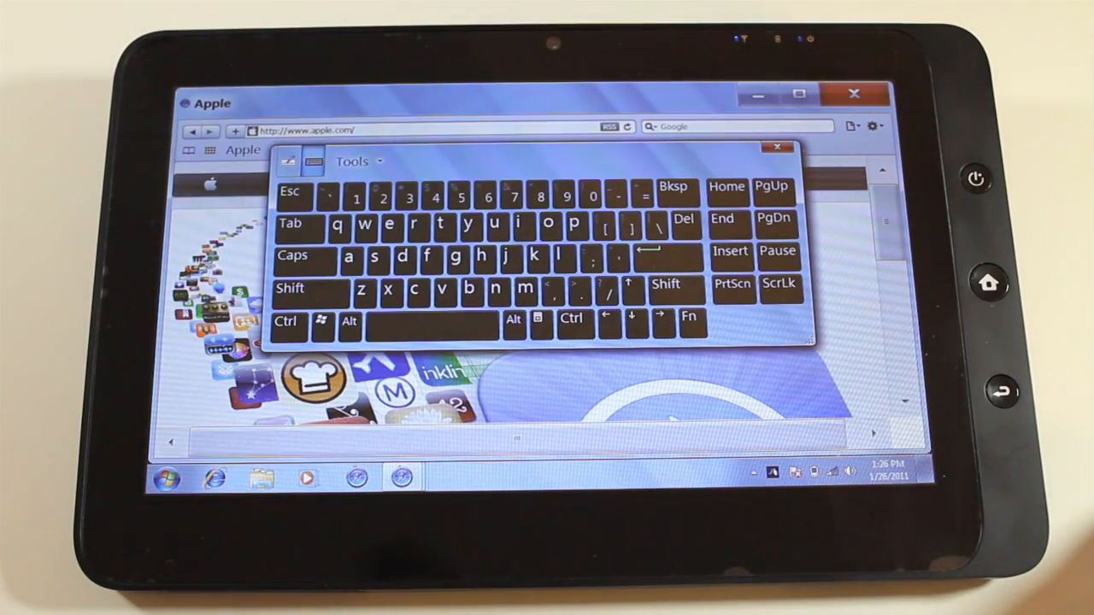
click(776, 147)
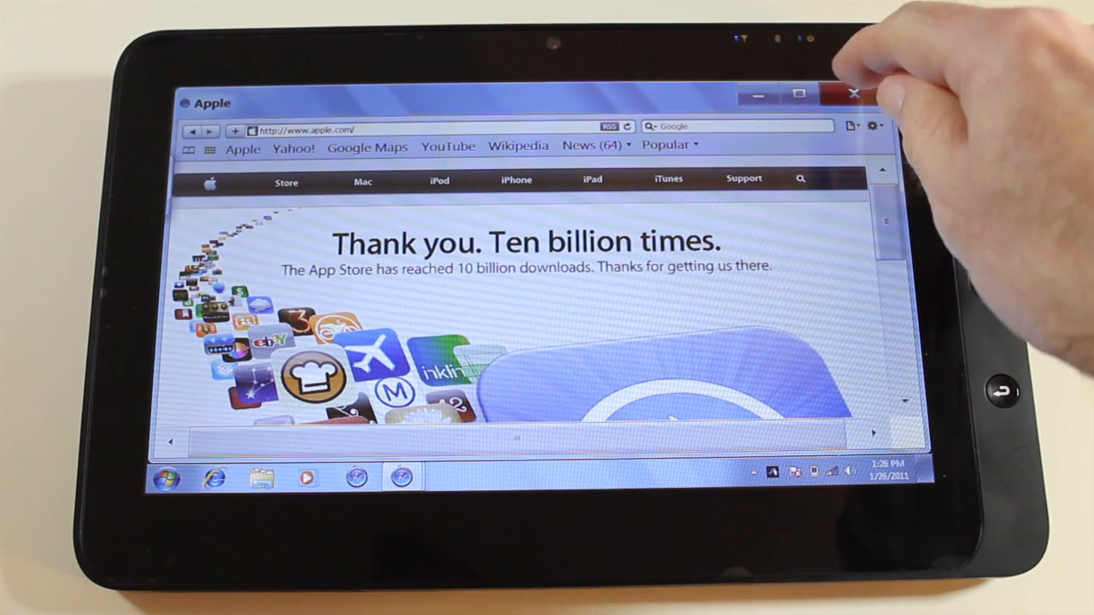
click(852, 92)
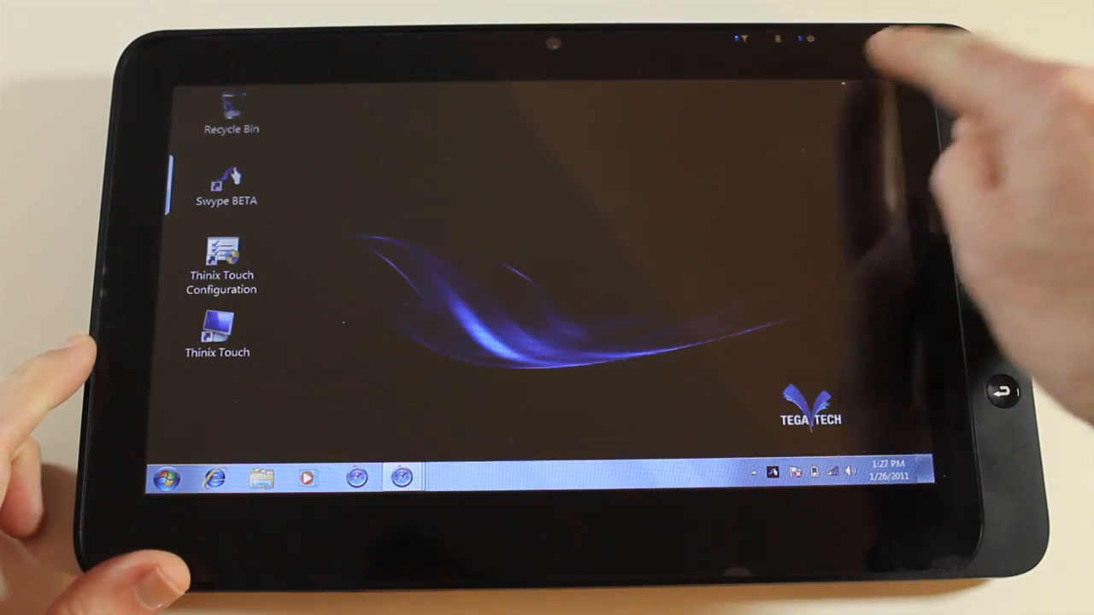